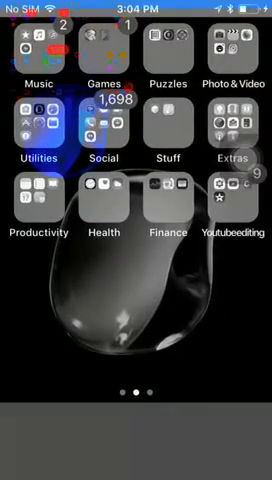
# - Launch Safari and enter 'tweakboxapp.' in the address bar to find the TweakBox site
pyautogui.click(38, 126)
pyautogui.write('tweakbox')
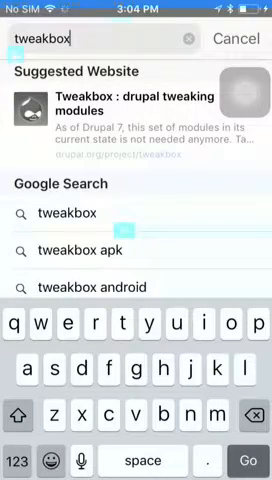
pyautogui.write('app')
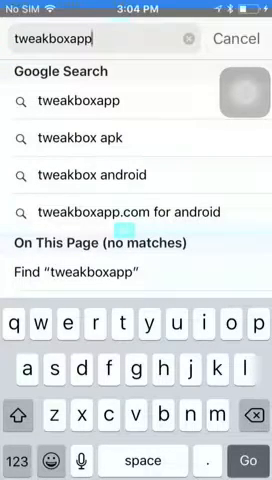
pyautogui.write('.')
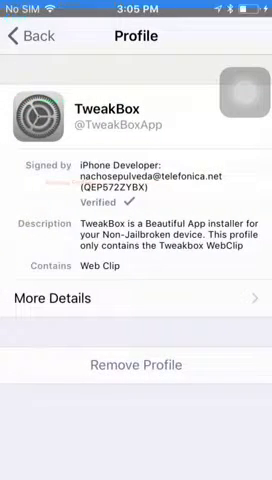
# - Navigate back within Settings after installing the TweakBox profile
pyautogui.click(30, 38)
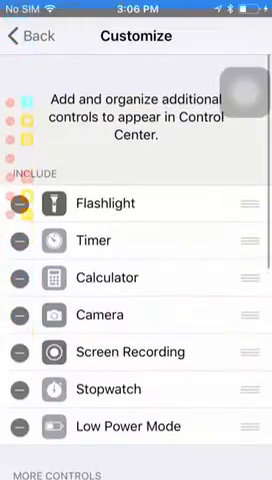
# - Scroll the Customize Controls list and include Screen Recording in Control Center
pyautogui.scroll(-3)
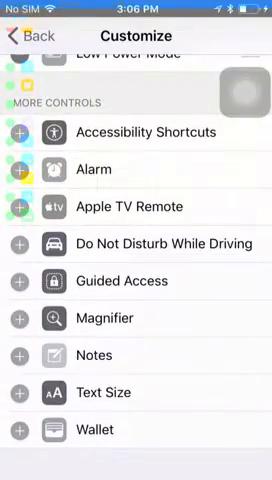
pyautogui.click(22, 36)
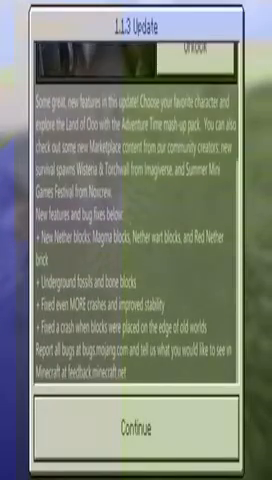
# - Continue past the 1.1.0 update notes and scroll the worlds list to My World
pyautogui.click(136, 430)
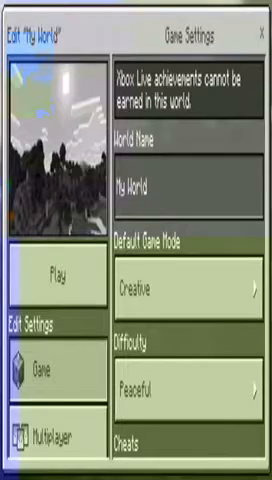
pyautogui.scroll(-3)
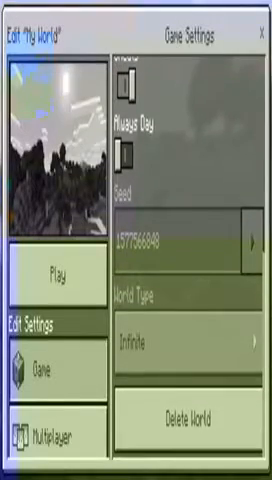